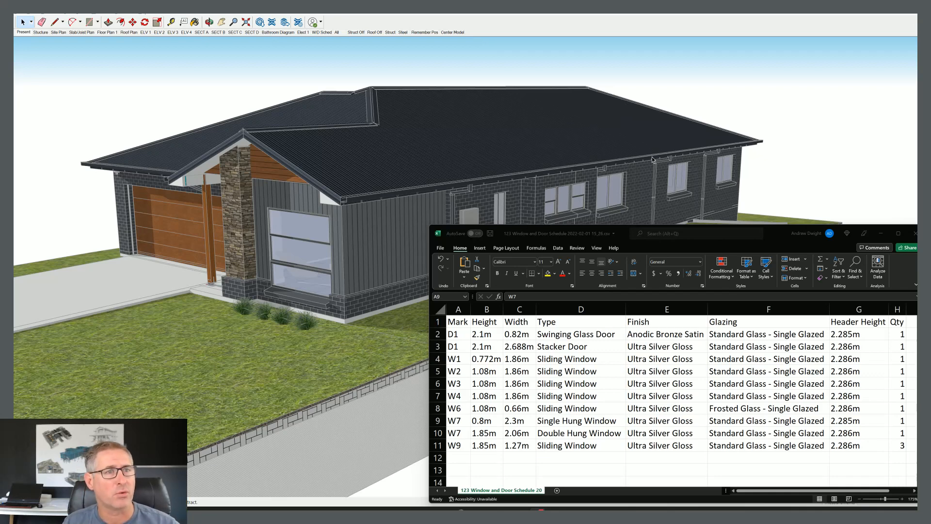
{"action": "mouse_move", "coordinate": [675, 96]}
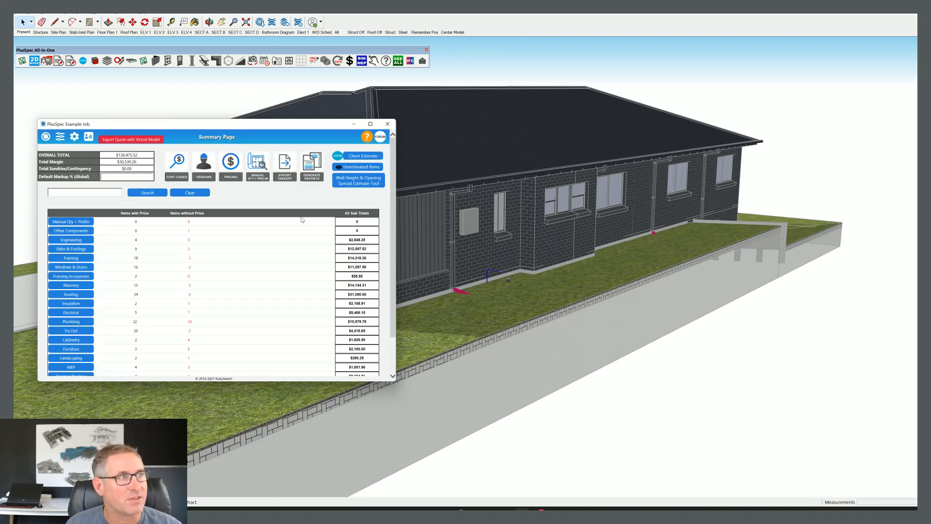
Start the Window & Door Schedule export from the Export Takeoff list
{"action": "left_click", "coordinate": [284, 165]}
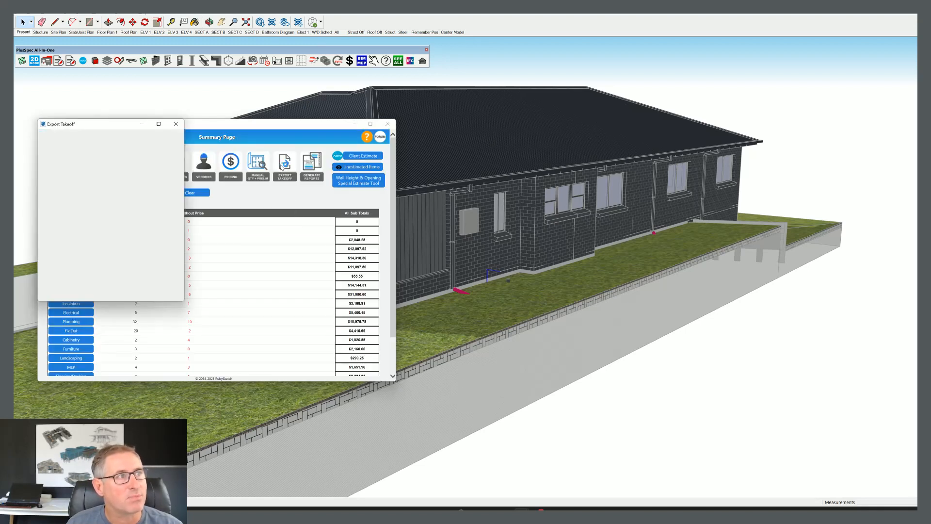
{"action": "left_click", "coordinate": [284, 166]}
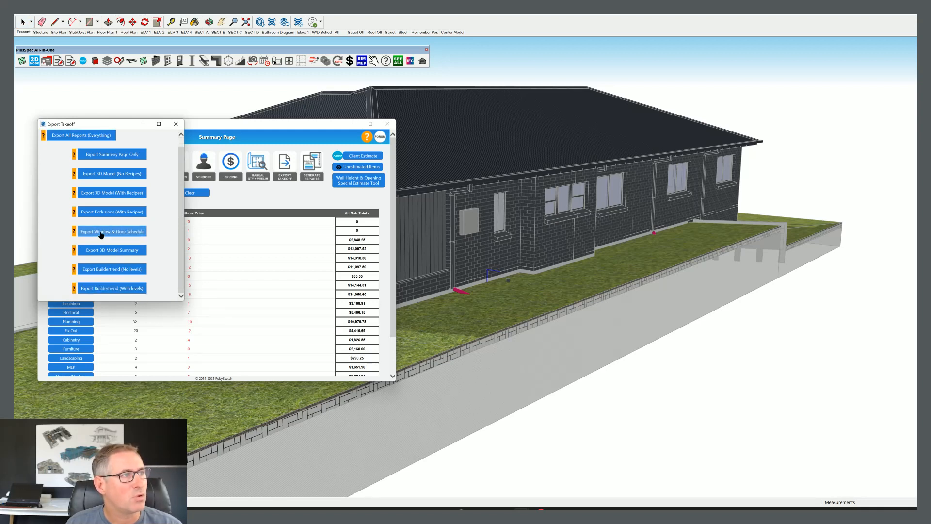
{"action": "left_click", "coordinate": [112, 231]}
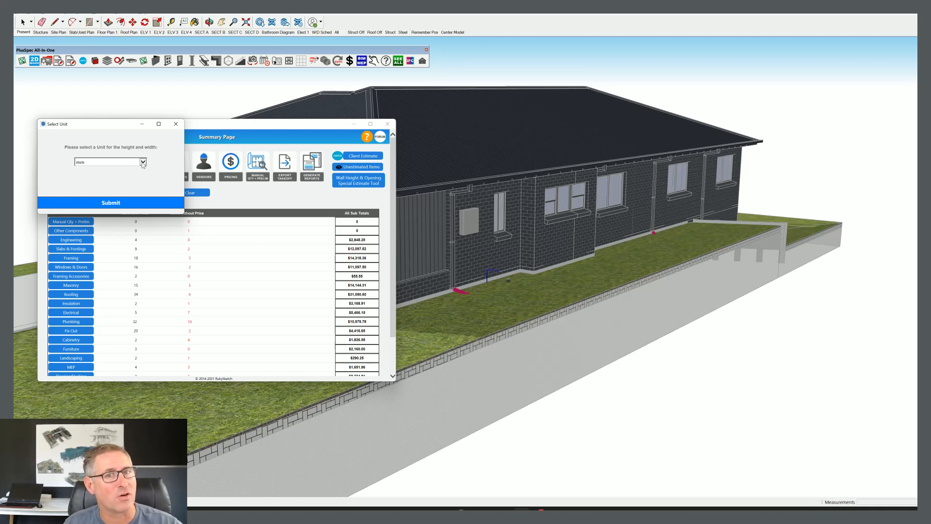
Export the schedule in metres as the 1234 Window and Door Schedule CSV in Documents
{"action": "left_click", "coordinate": [143, 162]}
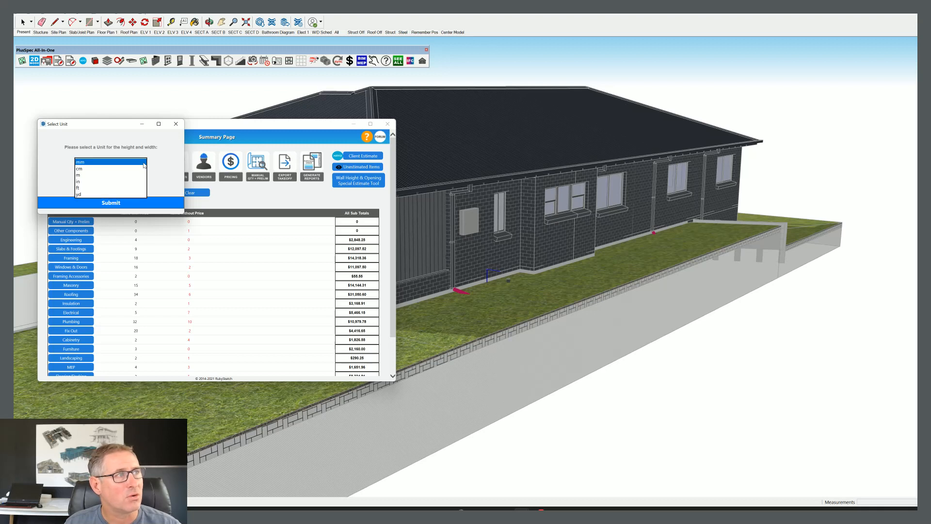
{"action": "left_click", "coordinate": [78, 175]}
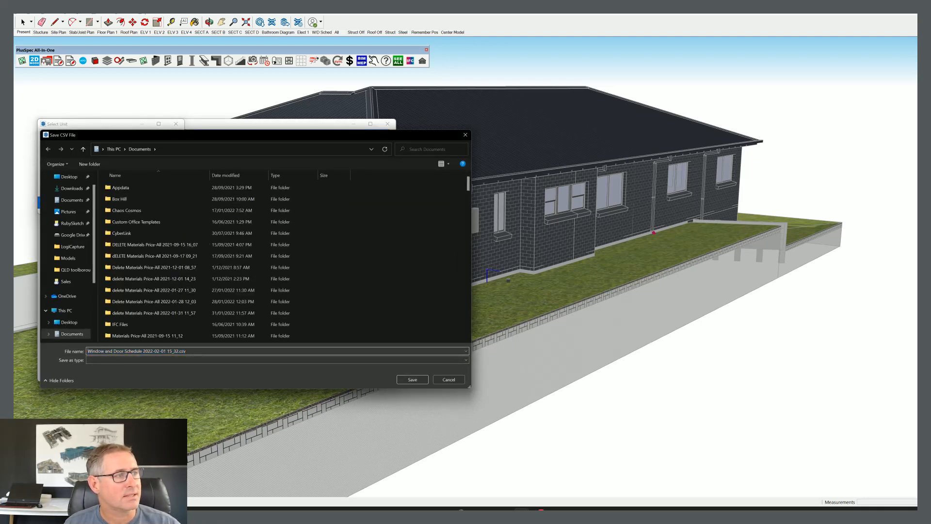
{"action": "type", "text": "1234"}
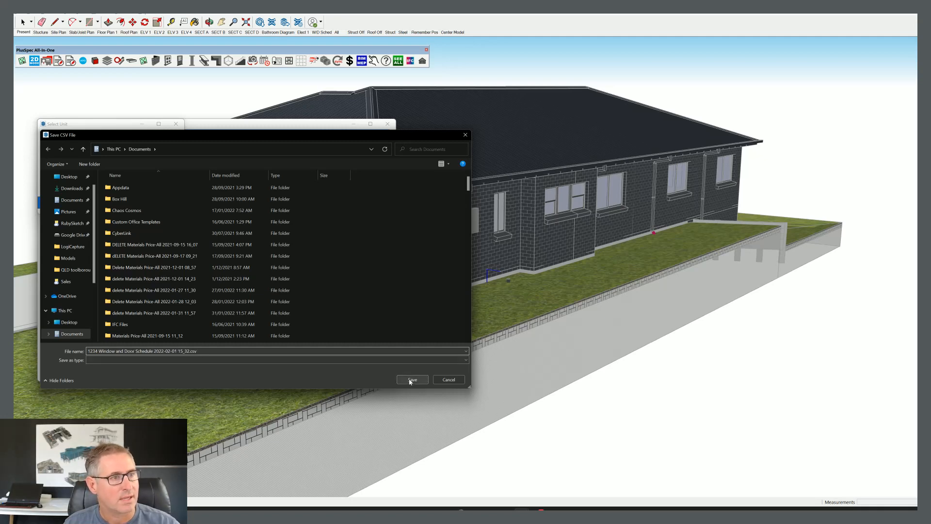
{"action": "left_click", "coordinate": [411, 379]}
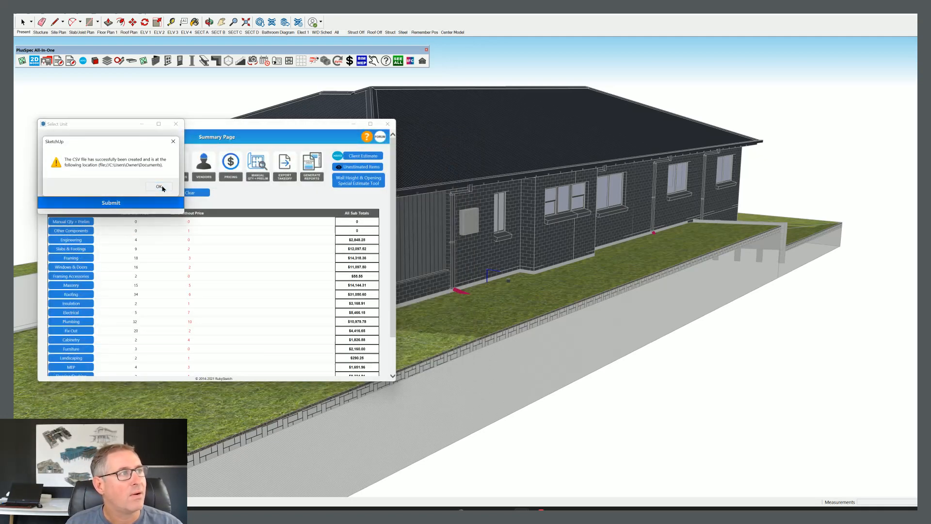
{"action": "left_click", "coordinate": [158, 186]}
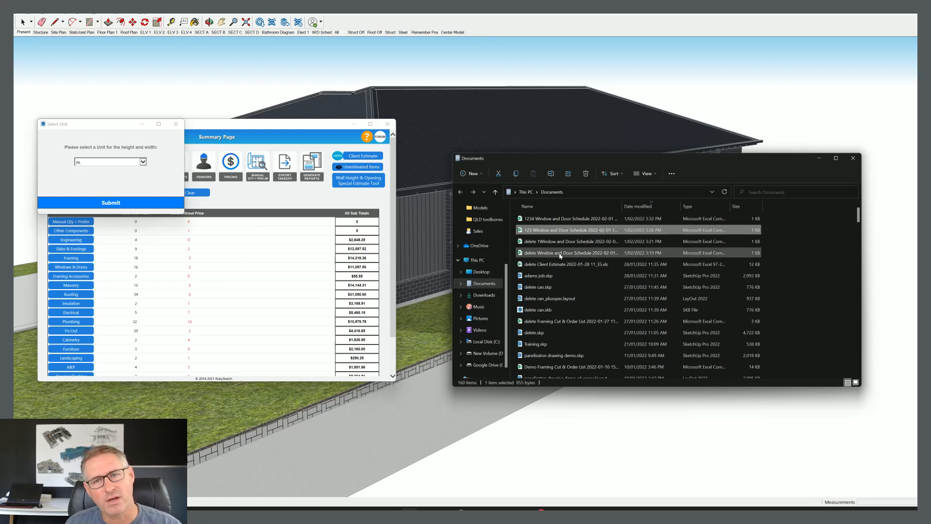
{"action": "mouse_move", "coordinate": [569, 218]}
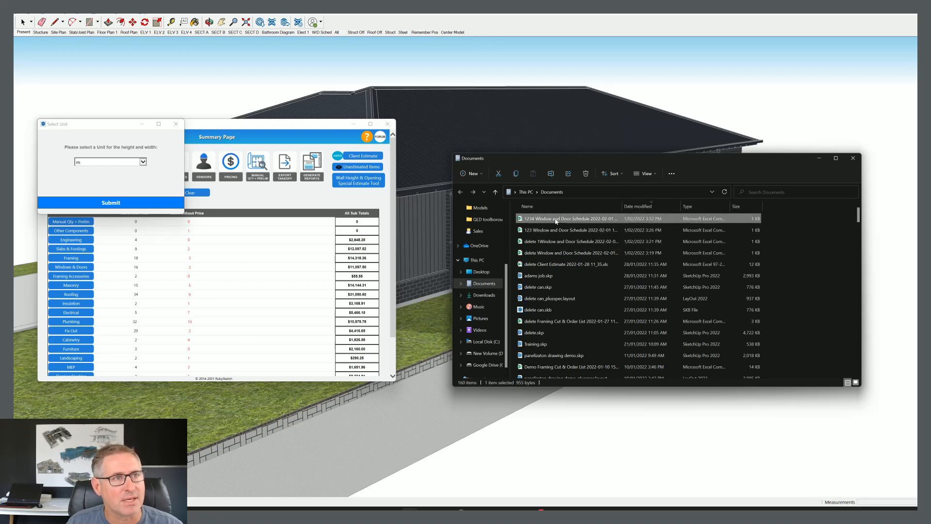
Open the 1234 Window and Door Schedule CSV from Documents in Excel
{"action": "double_click", "coordinate": [569, 230]}
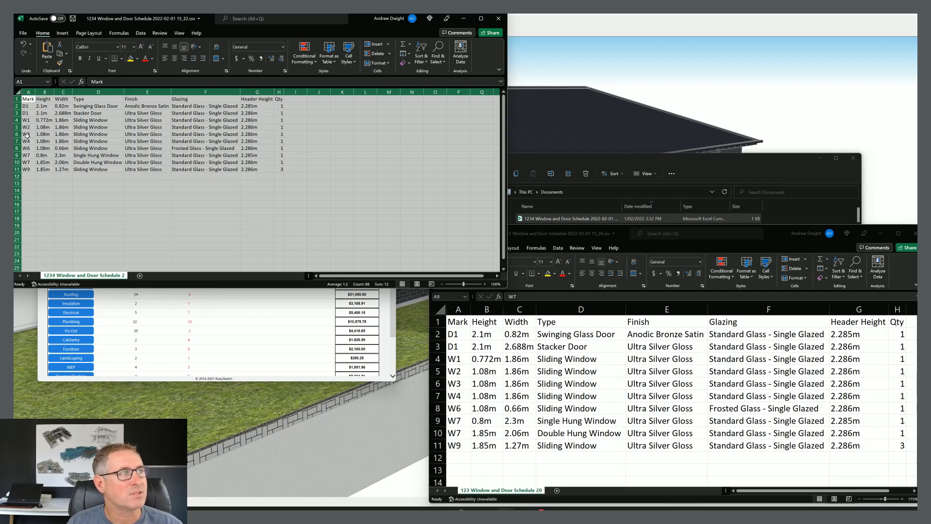
{"action": "mouse_move", "coordinate": [196, 417]}
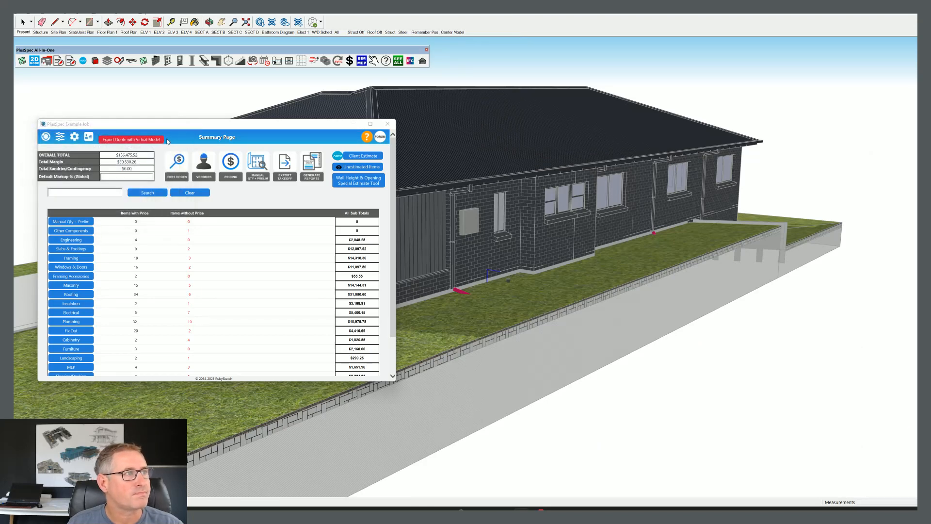
Search the takeoff for w3 and view the WINDOW_GROUP detailed items
{"action": "type", "text": "w"}
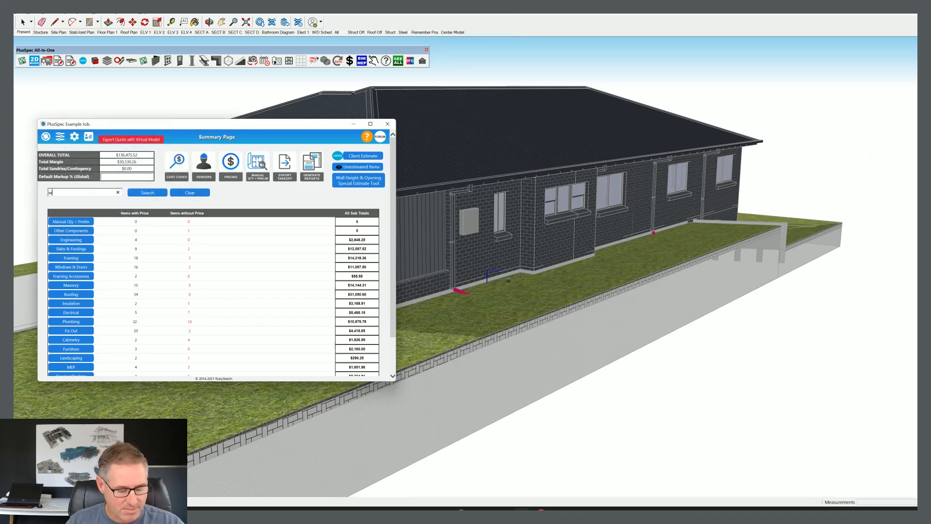
{"action": "type", "text": "3"}
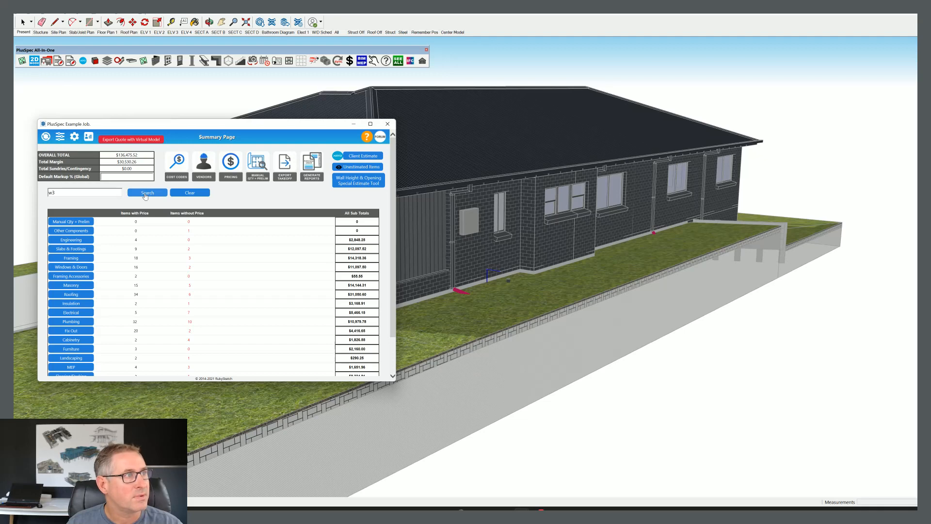
{"action": "left_click", "coordinate": [147, 192]}
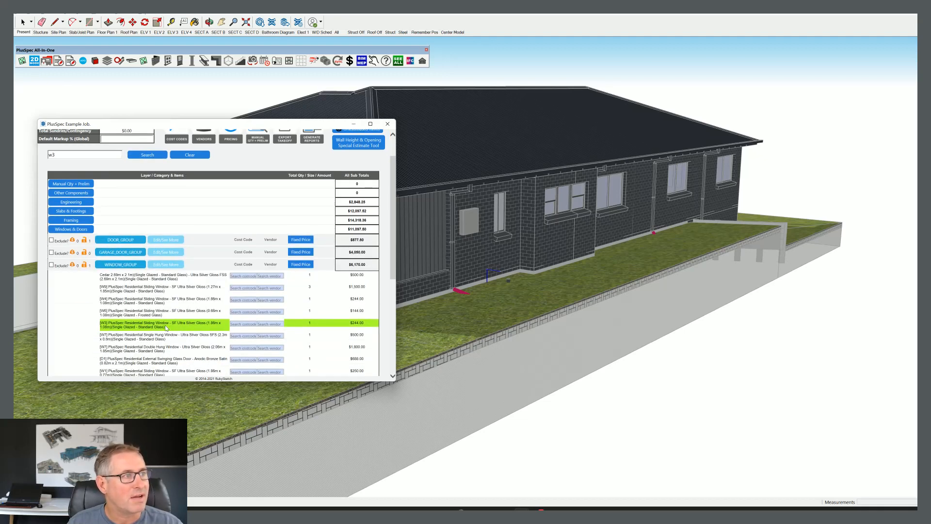
{"action": "mouse_move", "coordinate": [289, 119]}
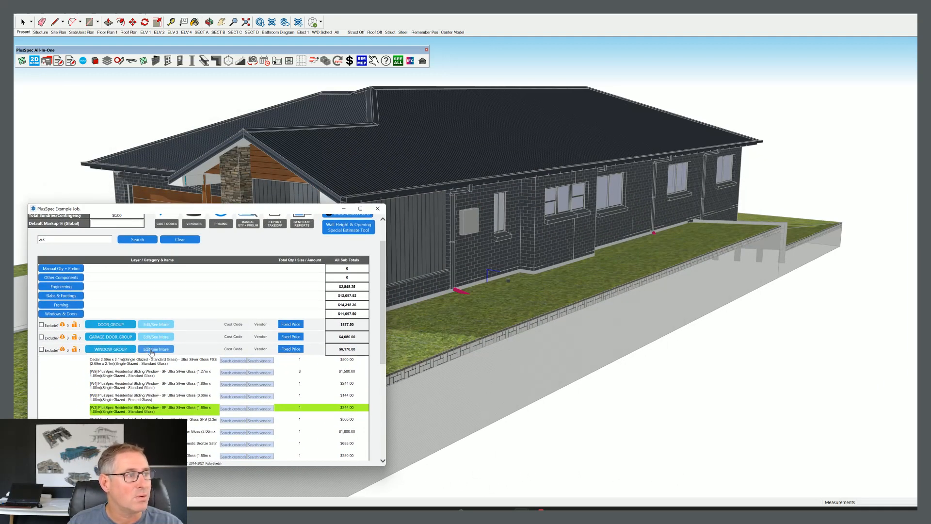
{"action": "left_click", "coordinate": [157, 348]}
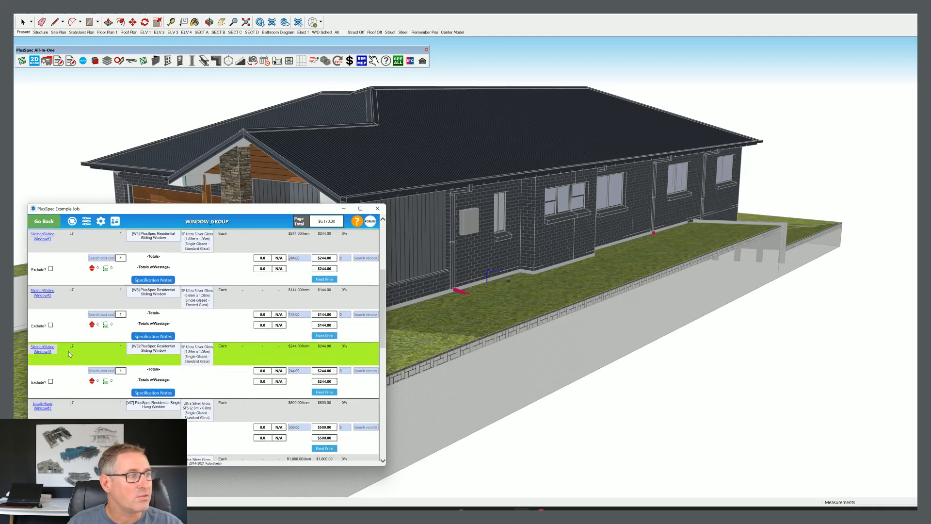